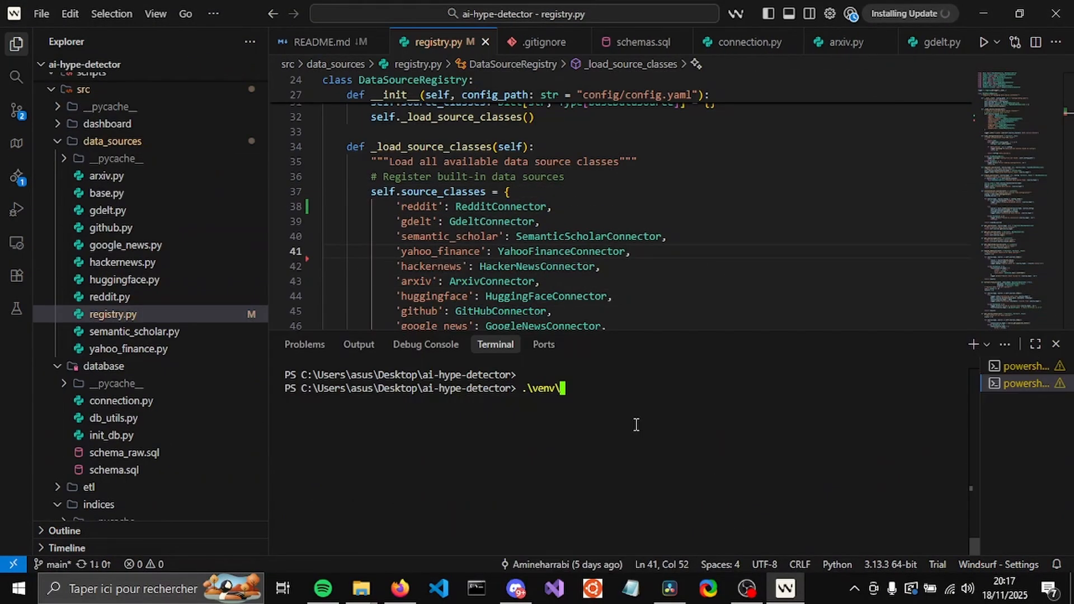
- Confirm the .\venv\ virtual-environment path entered in the terminal
{"action": "key", "text": "enter"}
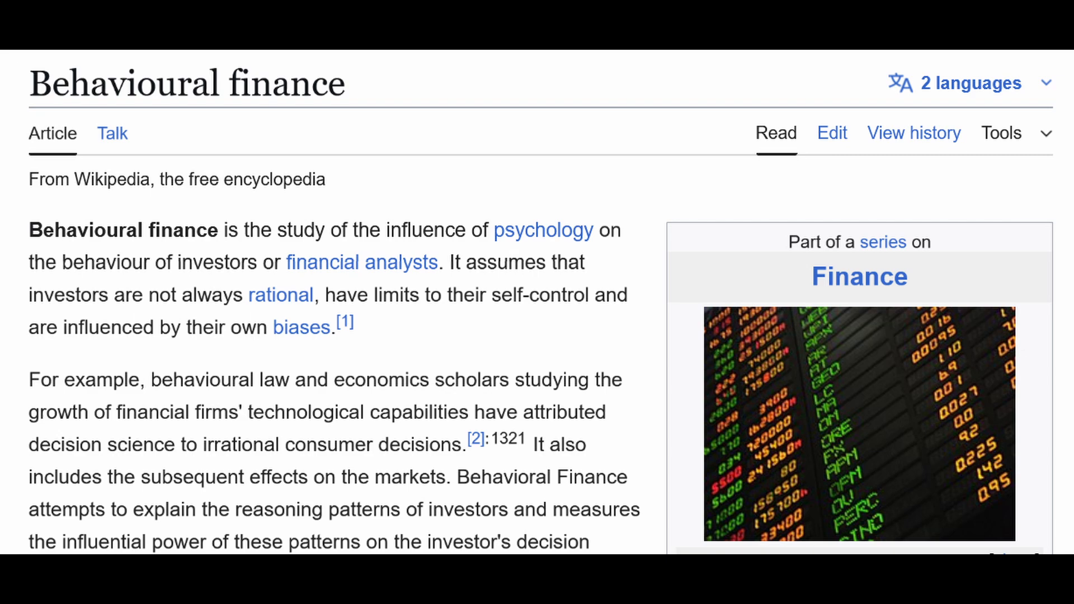
- Select a word in the Behavioural finance article's introduction
{"action": "double_click", "coordinate": [300, 328]}
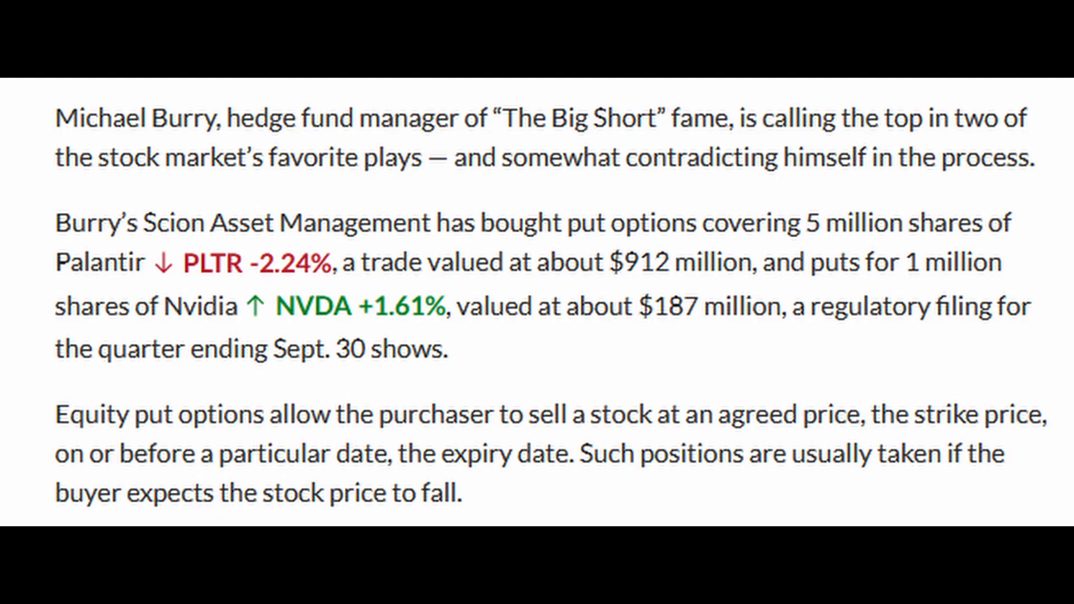
- Highlight the phrase 'valued at about $187' describing the Nvidia put options
{"action": "left_click_drag", "start_coordinate": [461, 306], "coordinate": [699, 306]}
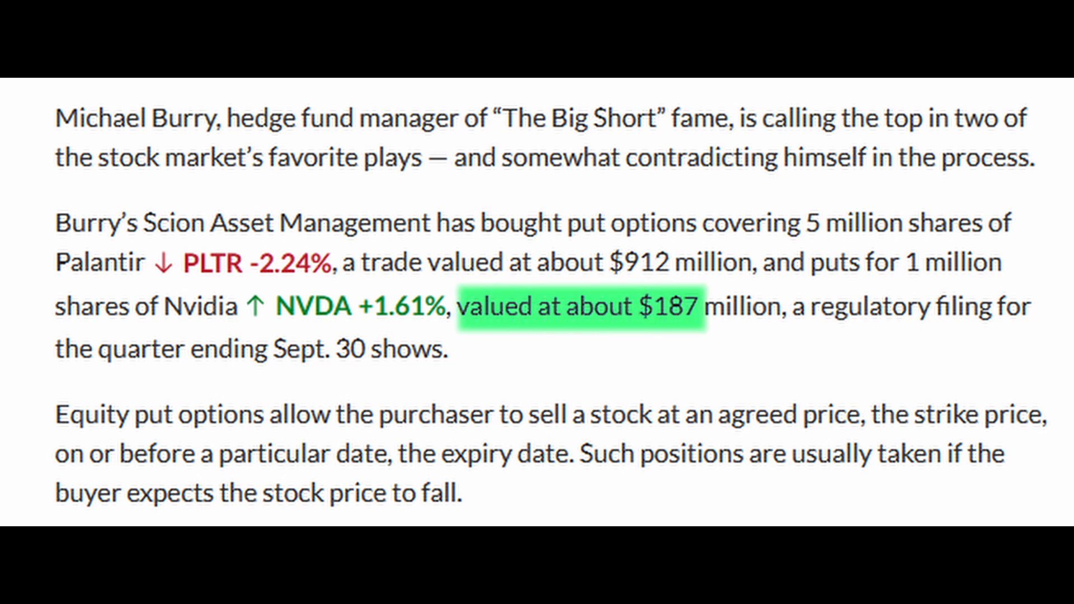